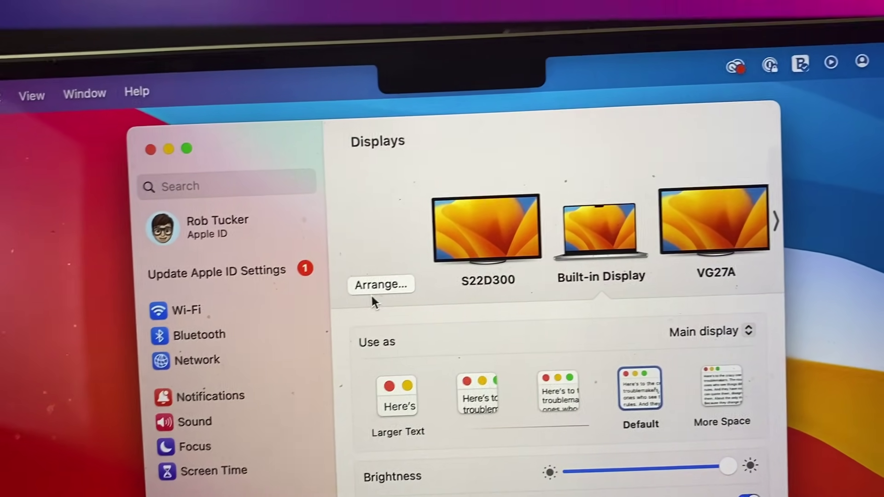
Open Arrange Displays, showing both external monitors above the built-in laptop screen
{"action": "left_click", "coordinate": [382, 284]}
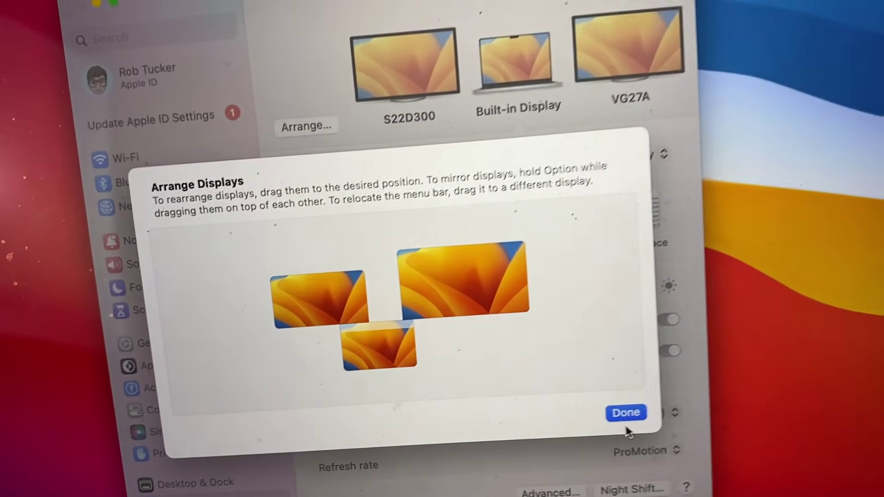
Close the arrangement and show the built-in display's Use as options: main, or mirror VG27A/S22D300
{"action": "left_click", "coordinate": [627, 411]}
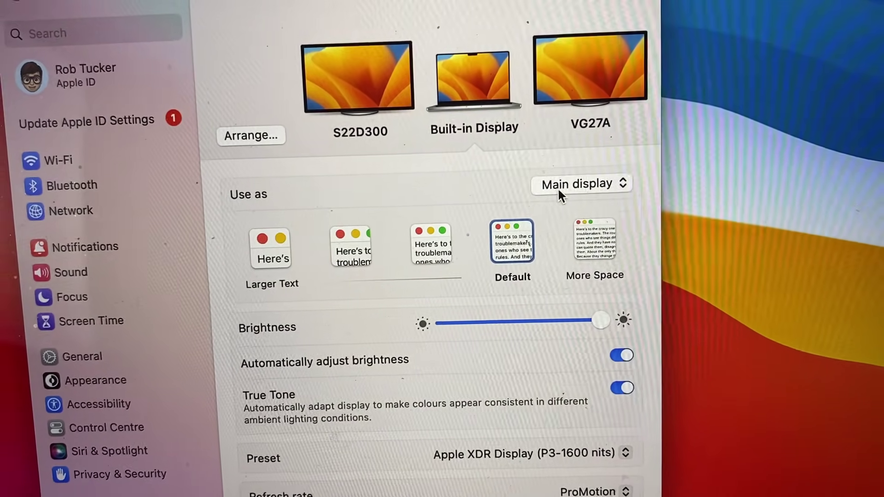
{"action": "left_click", "coordinate": [580, 184]}
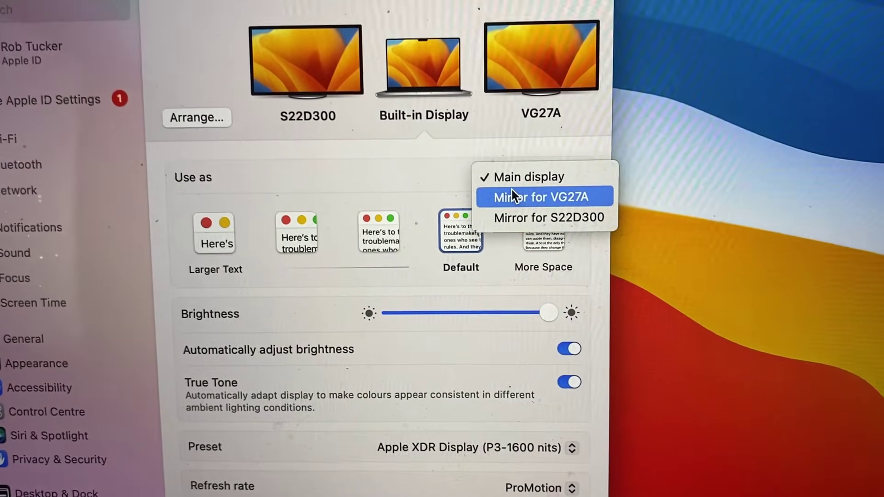